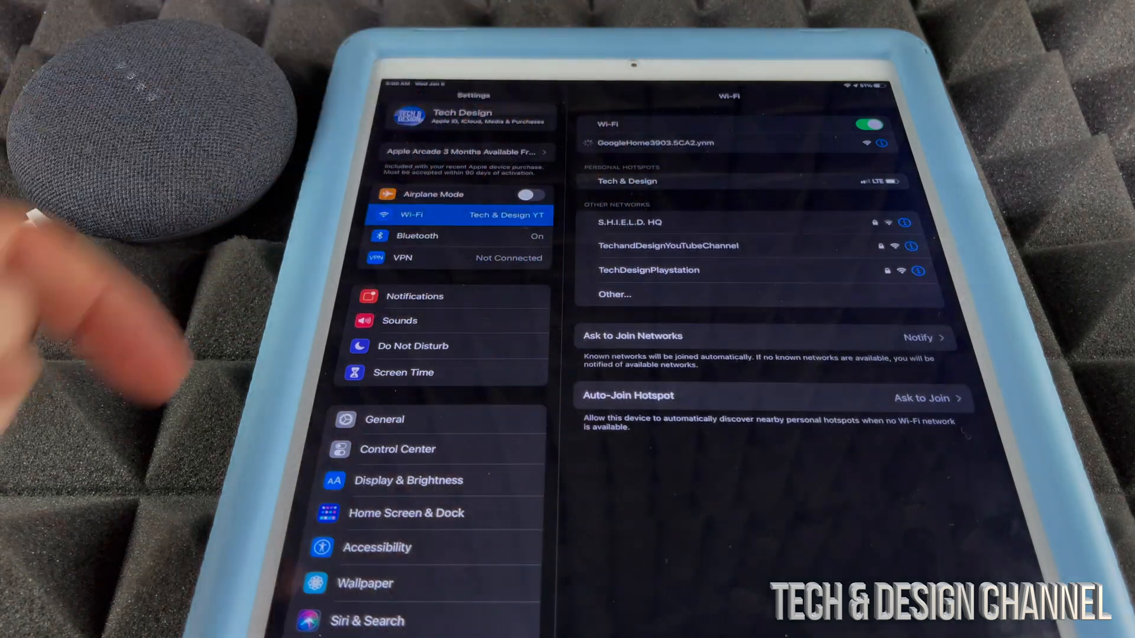
Join the GoogleHome setup Wi-Fi network in iPad Settings
click(654, 142)
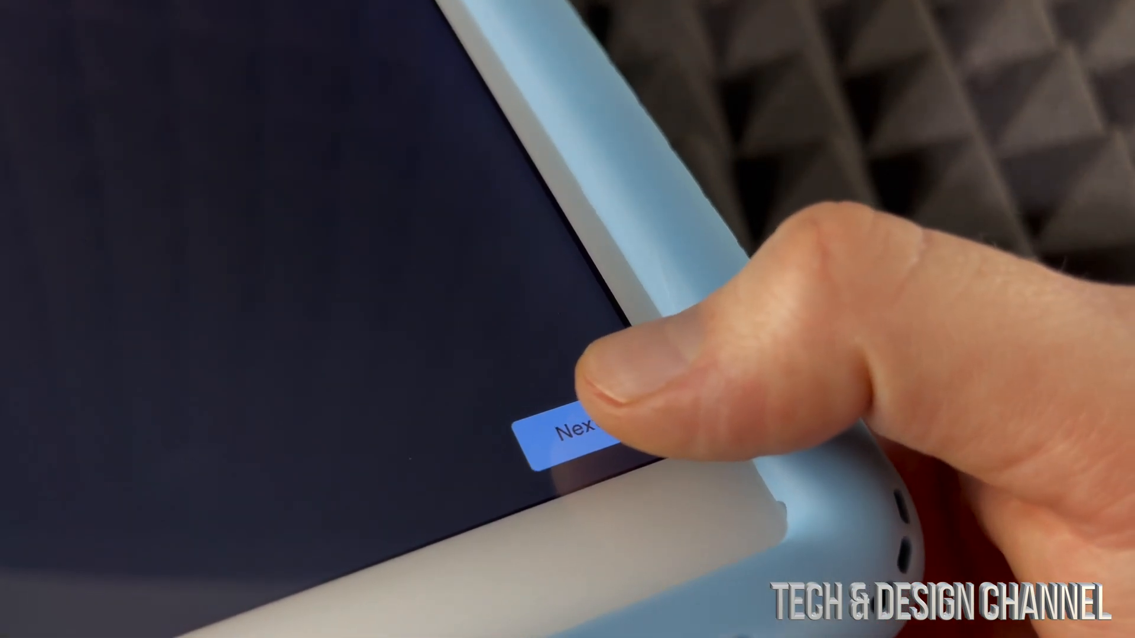
Advance past the setup introduction and accept the 'Yes, I'm in' opt-in offer
click(572, 427)
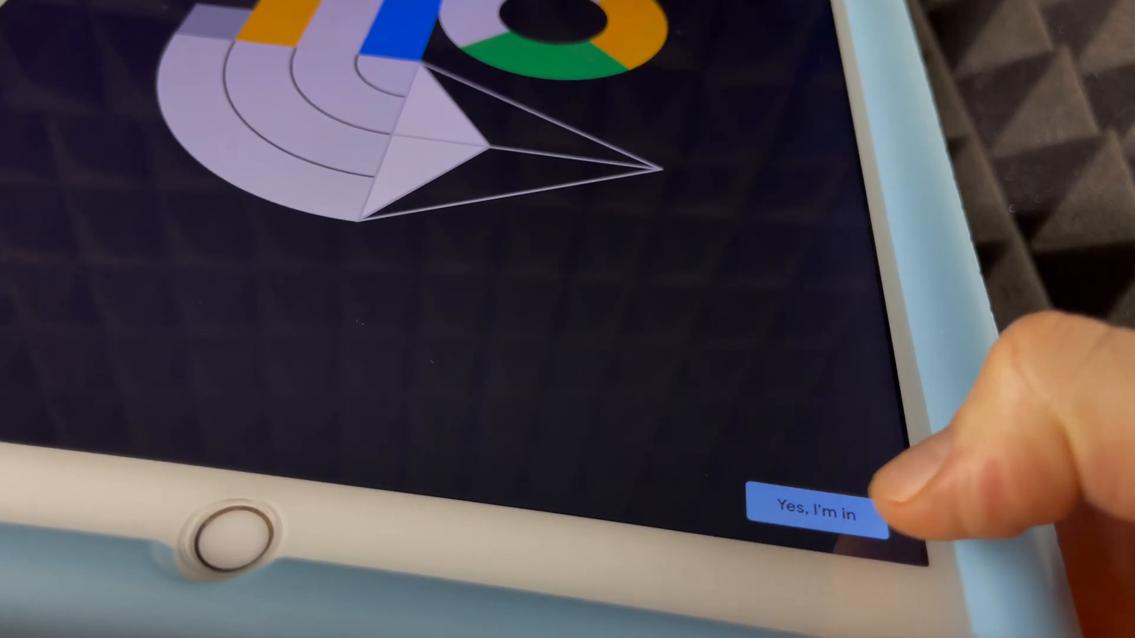
click(822, 501)
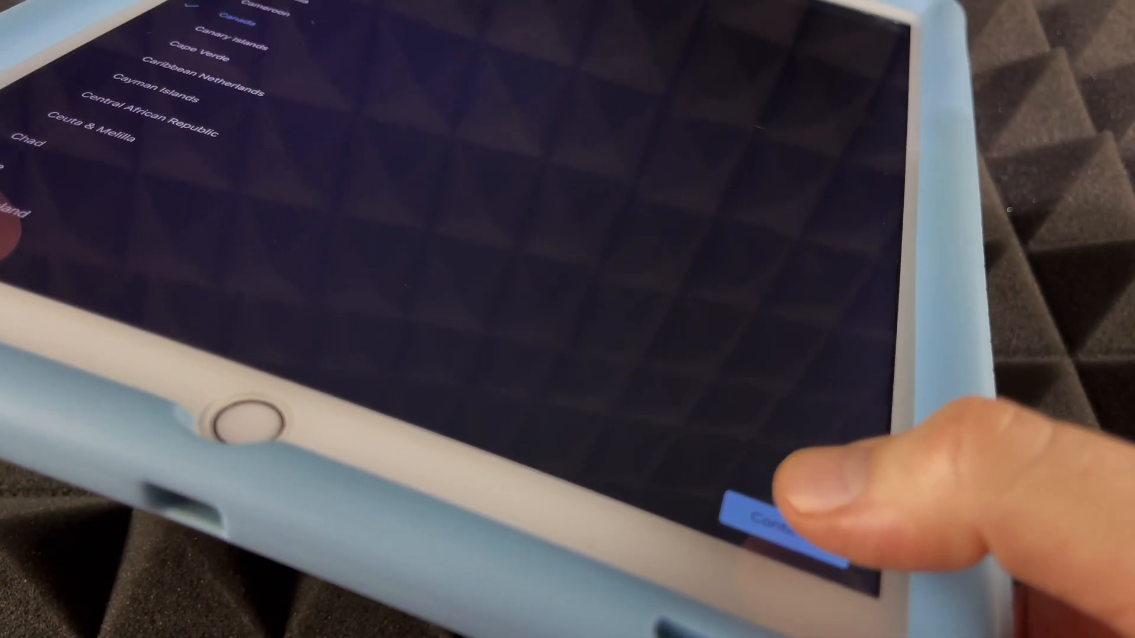
Confirm Canada as the country and continue
click(777, 514)
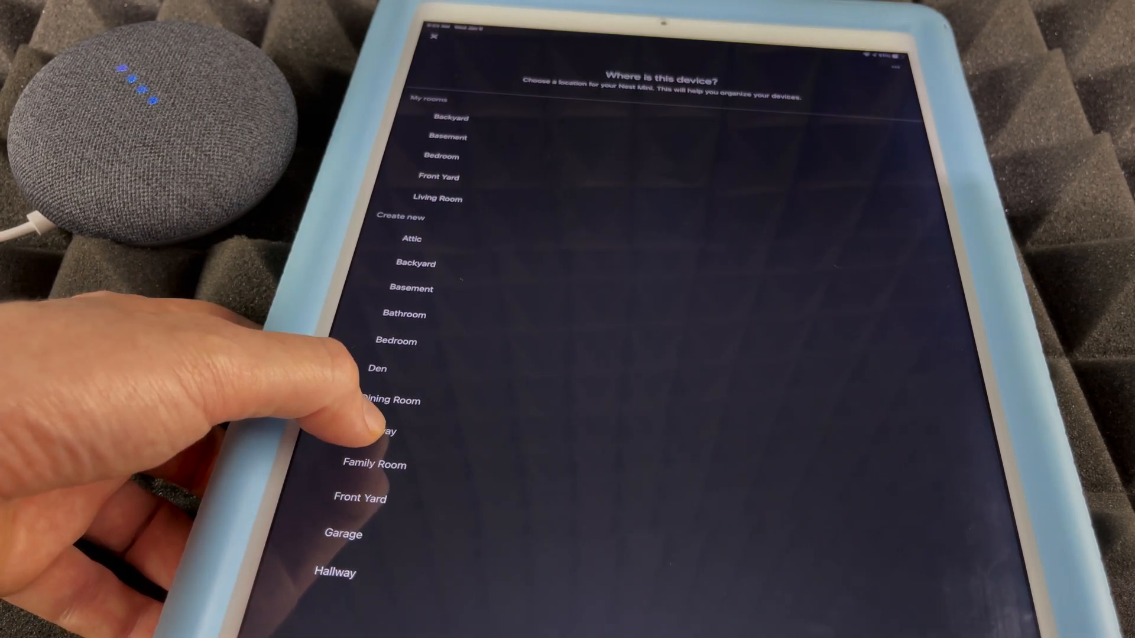
click(383, 431)
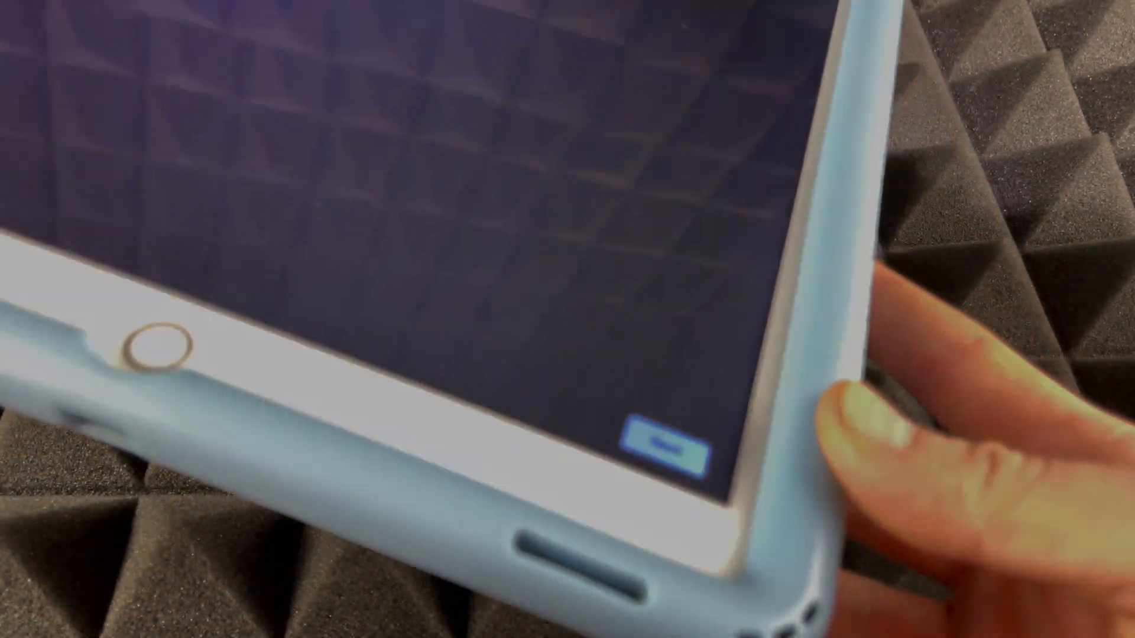
Advance through two setup screens to the Voice Match agreement
click(724, 434)
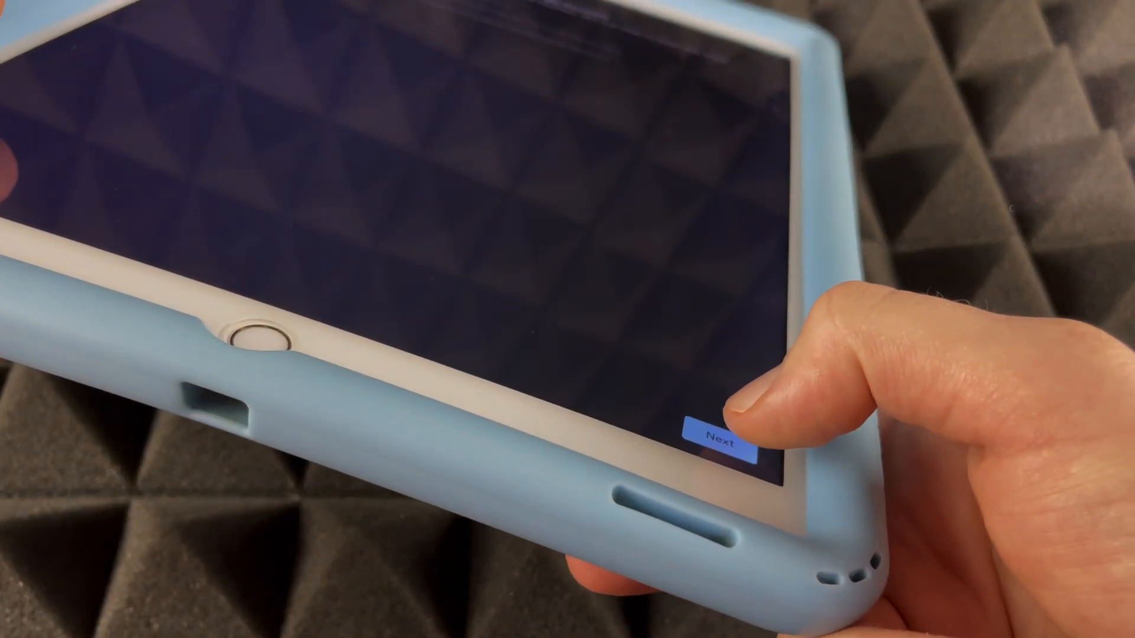
click(726, 433)
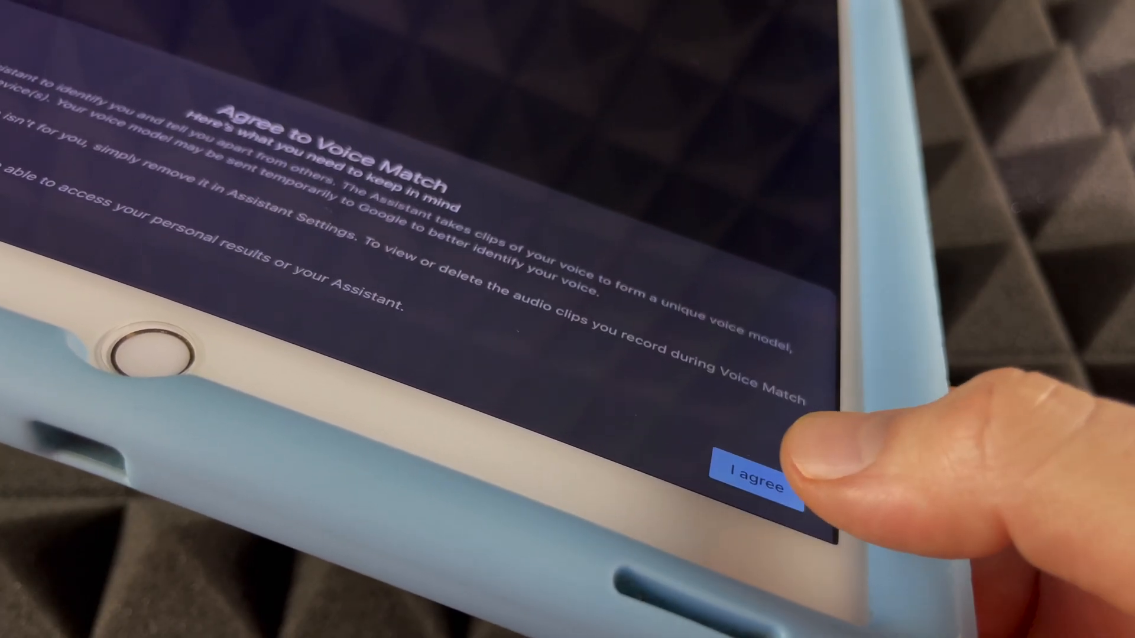
Agree to the Voice Match terms on 'Agree to Voice Match'
click(755, 483)
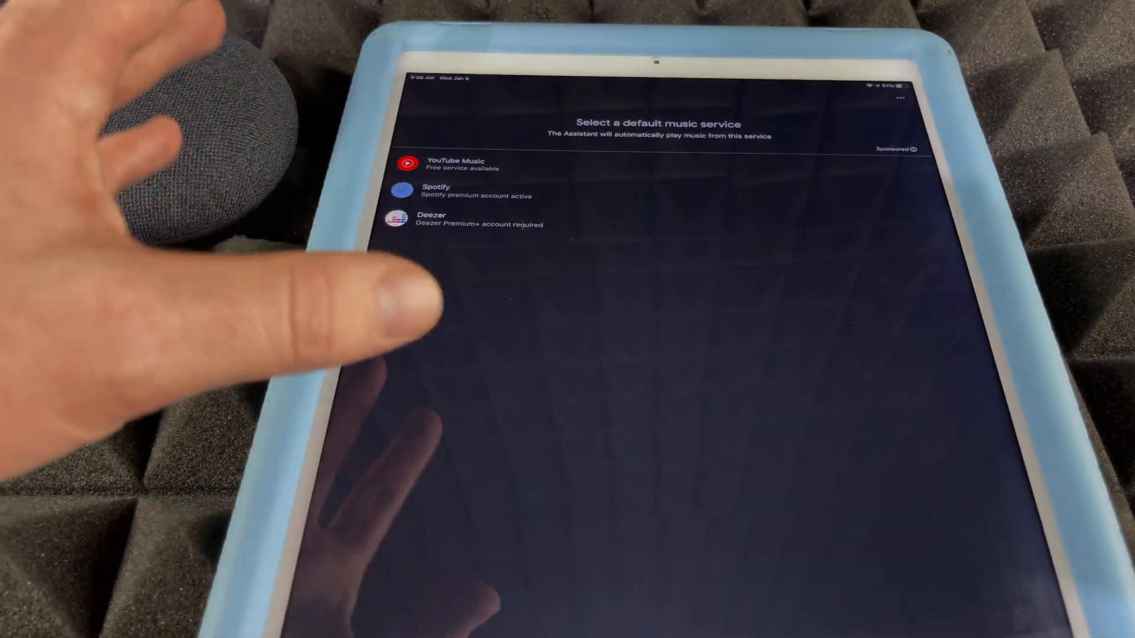
Pick a default music service, e.g. YouTube Music, for the Assistant
click(409, 191)
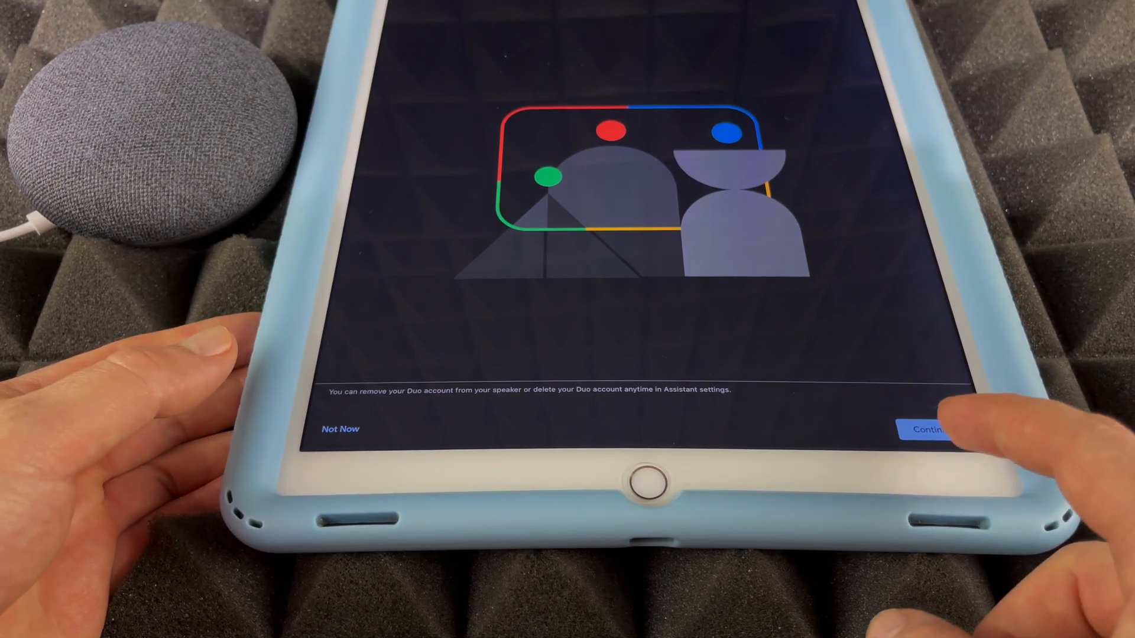
Enable Duo voice calling on the Nest Mini instead of skipping it
click(929, 429)
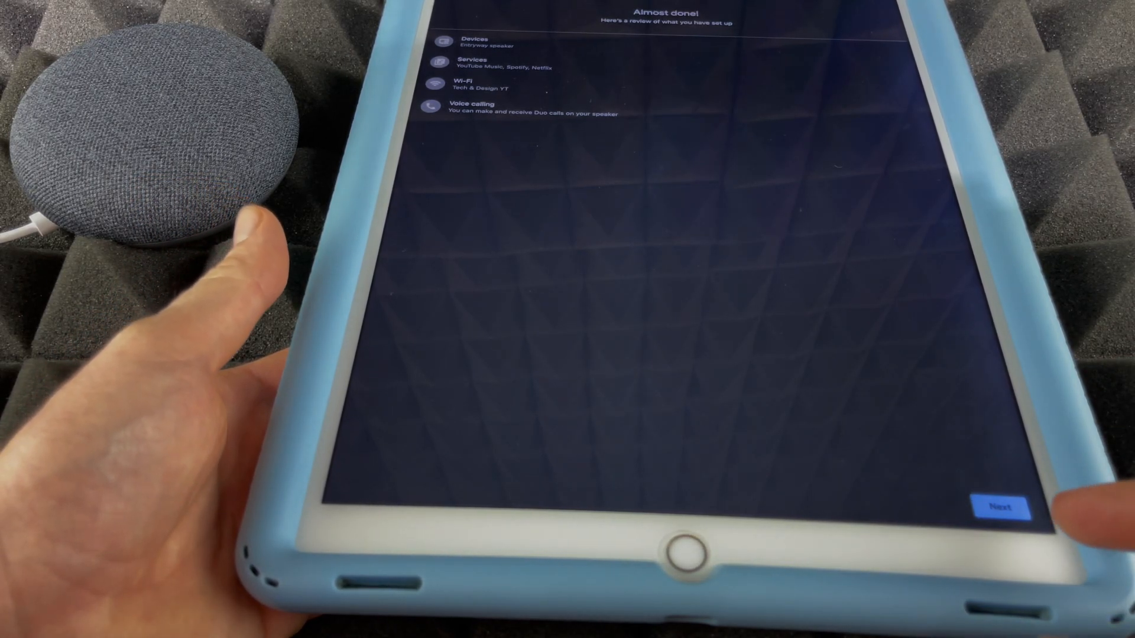
Accept the 'Almost done!' summary and proceed to the controls walkthrough
click(1002, 506)
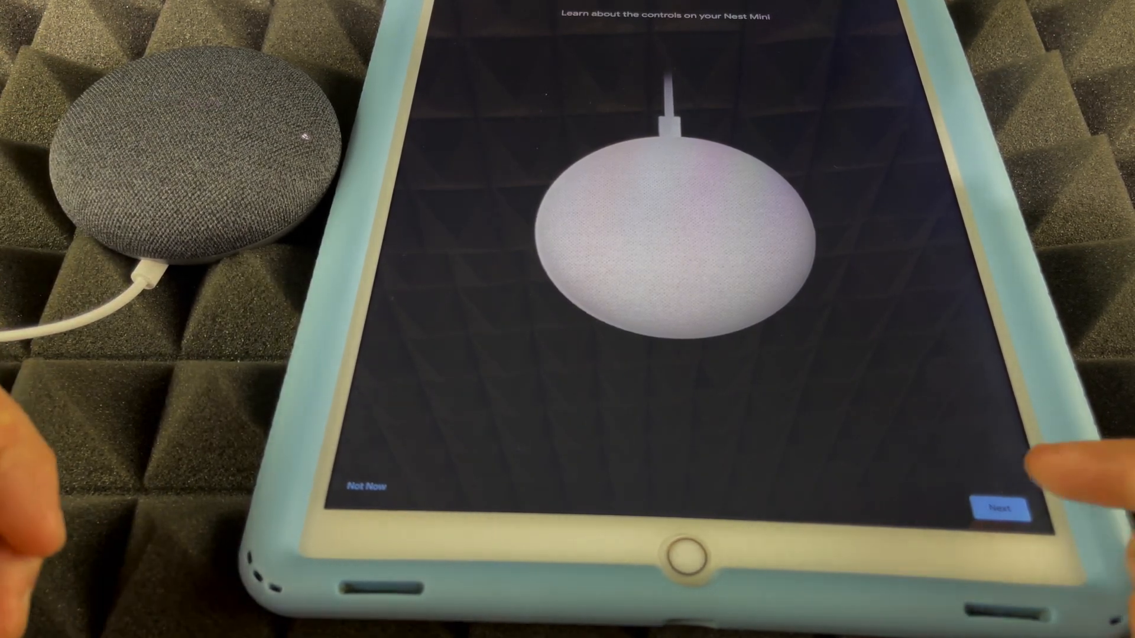
Advance through 'Learn about the controls' and 'Play & pause' to 'Change volume'
click(999, 508)
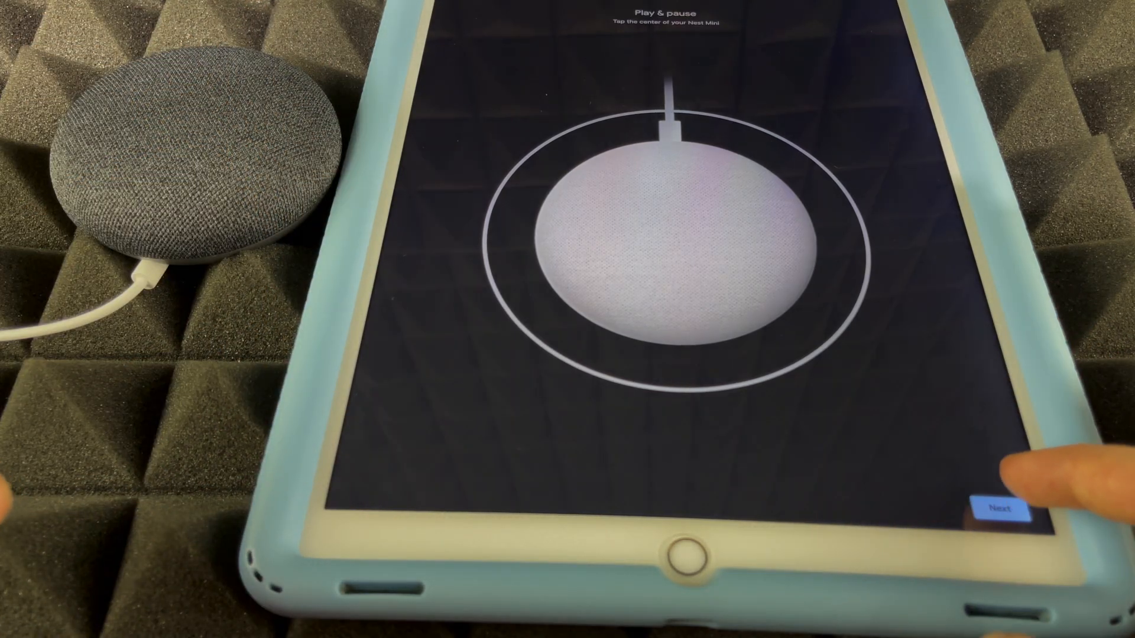
click(999, 509)
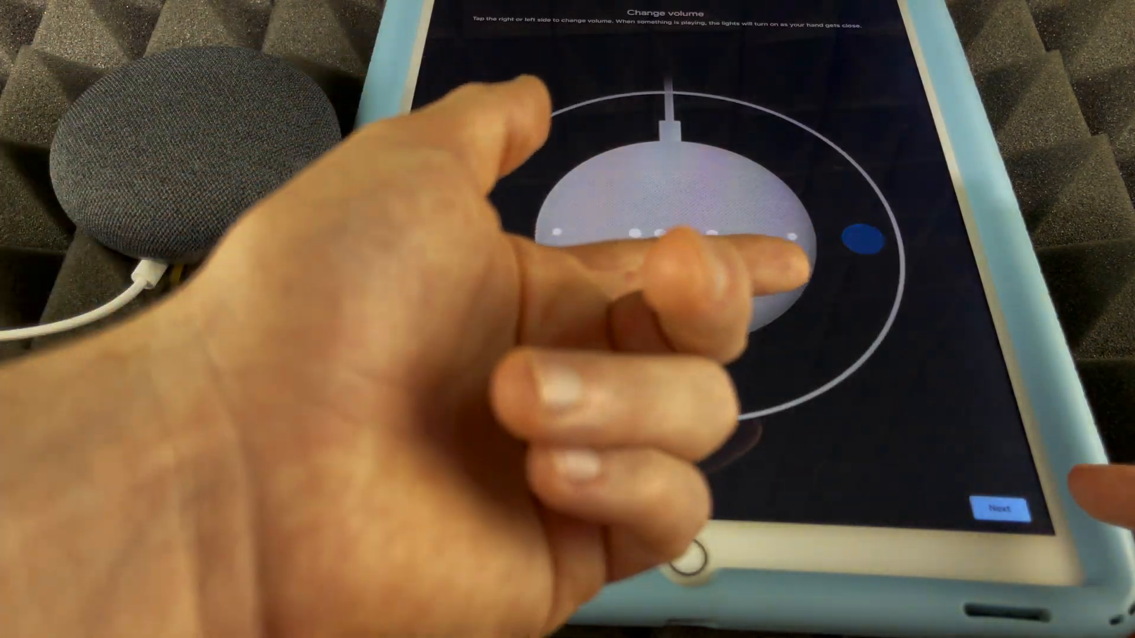